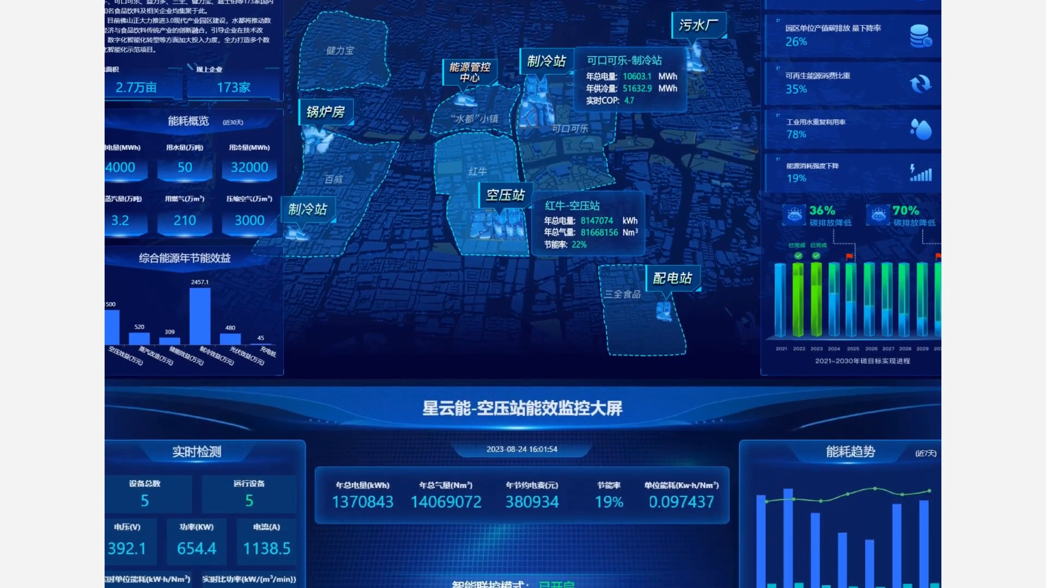
{"action": "scroll", "scroll_direction": "down", "scroll_amount": 3}
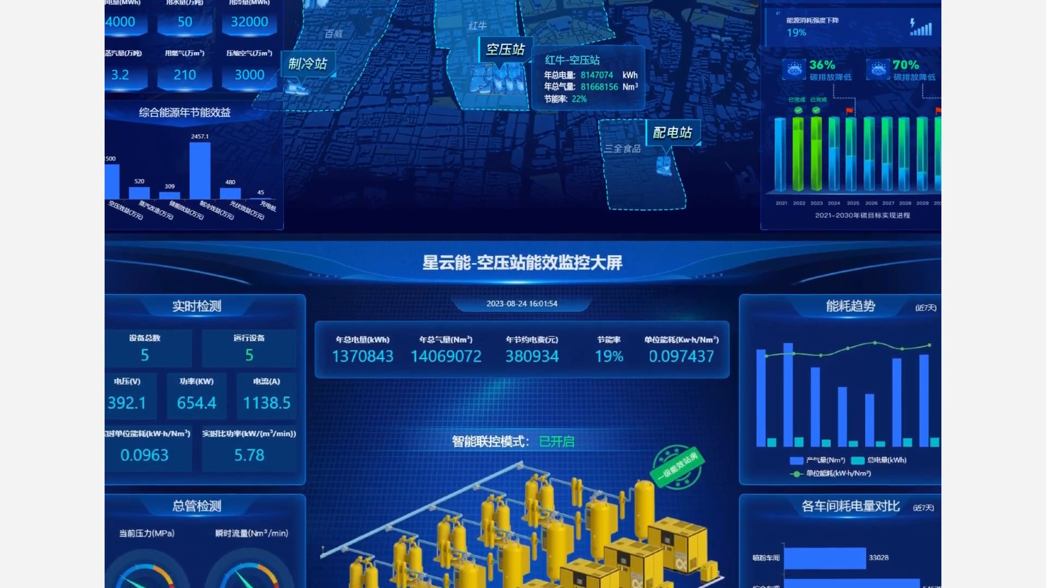